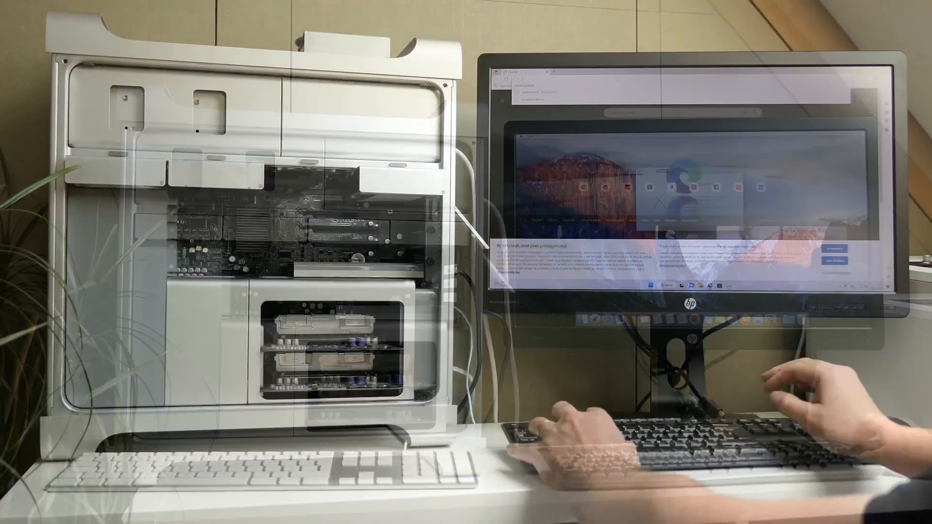
- Search for "chrome" and open the Google Chrome download page
type("chrome")
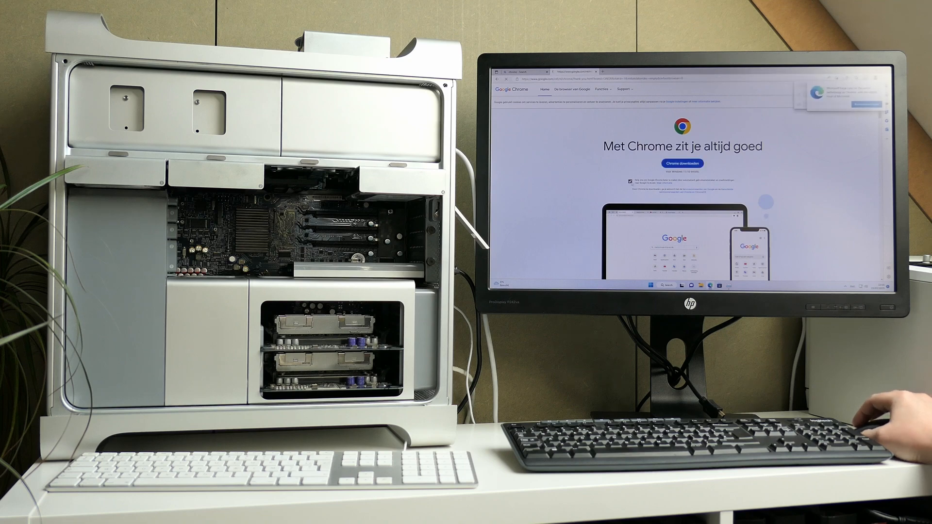
left_click(681, 163)
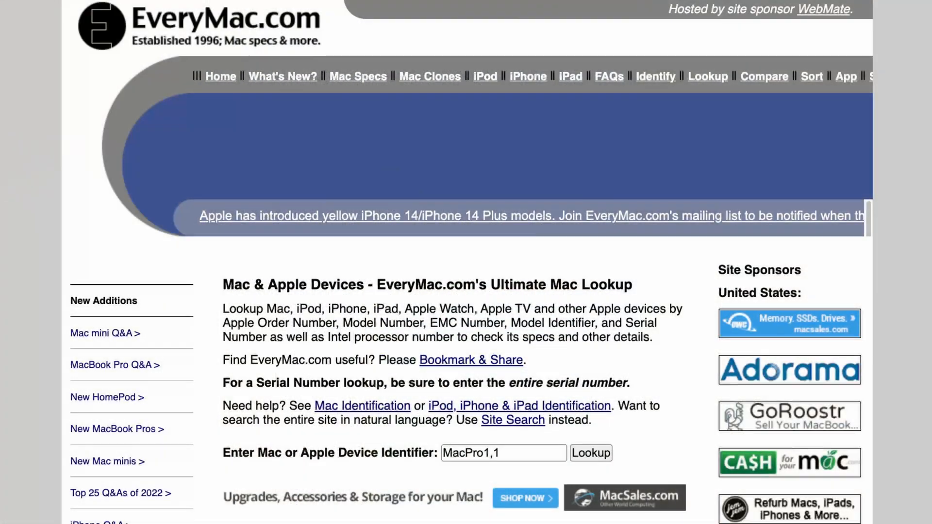
- Look up MacPro1,1 on EveryMac.com and scroll down to the three matching models
left_click(590, 452)
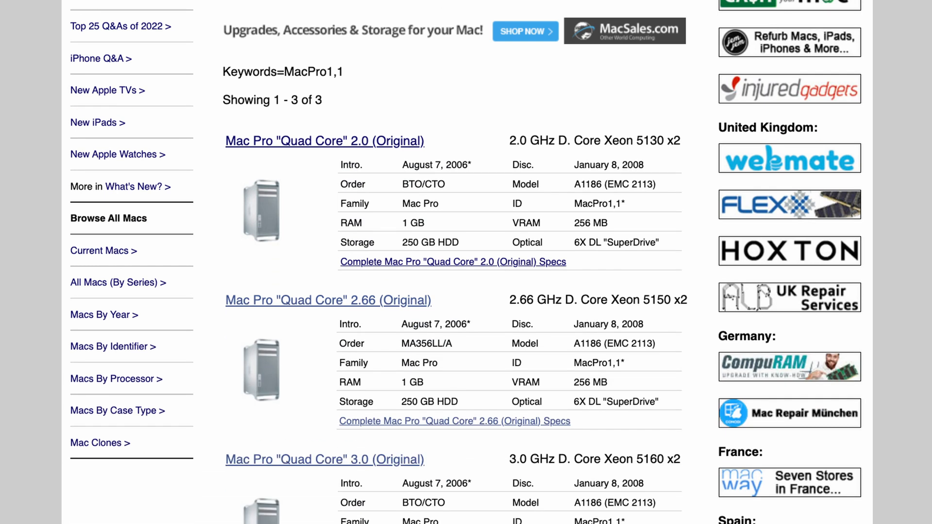
scroll("down", 3)
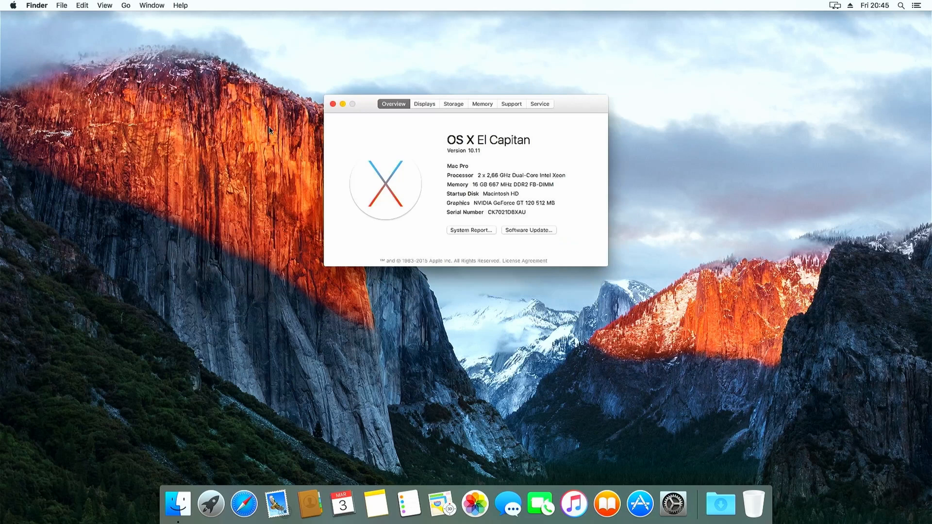
mouse_move(610, 244)
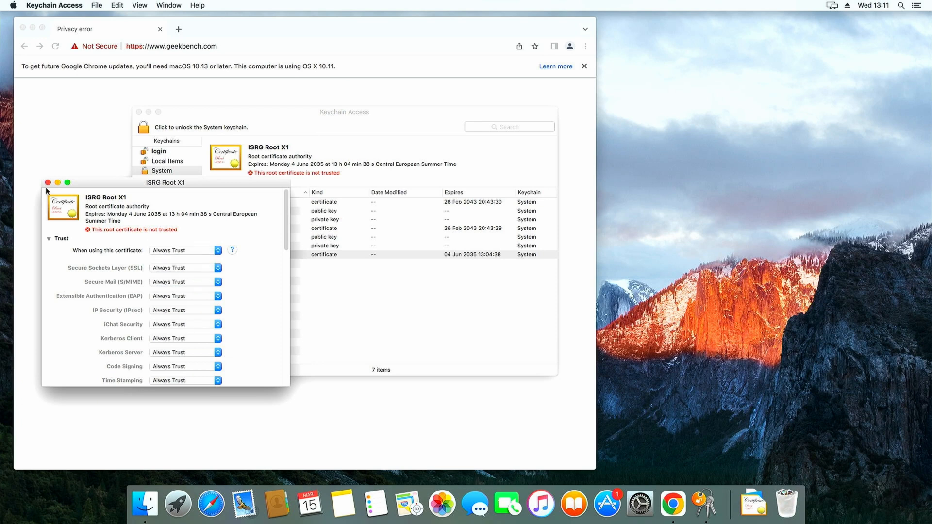
- Close the ISRG Root X1 certificate window, keeping Always Trust applied
left_click(48, 183)
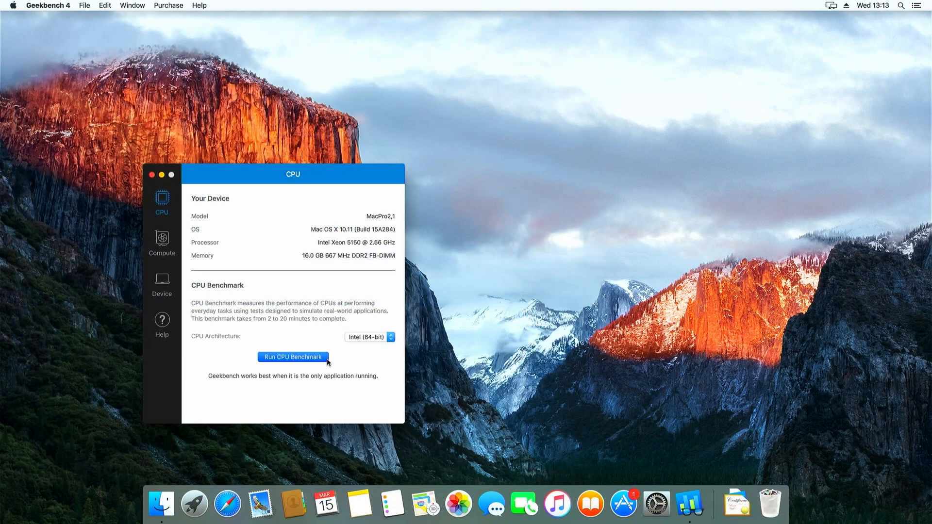
- Run the Intel 64-bit CPU benchmark on the Xeon 5150 MacPro2,1
left_click(292, 357)
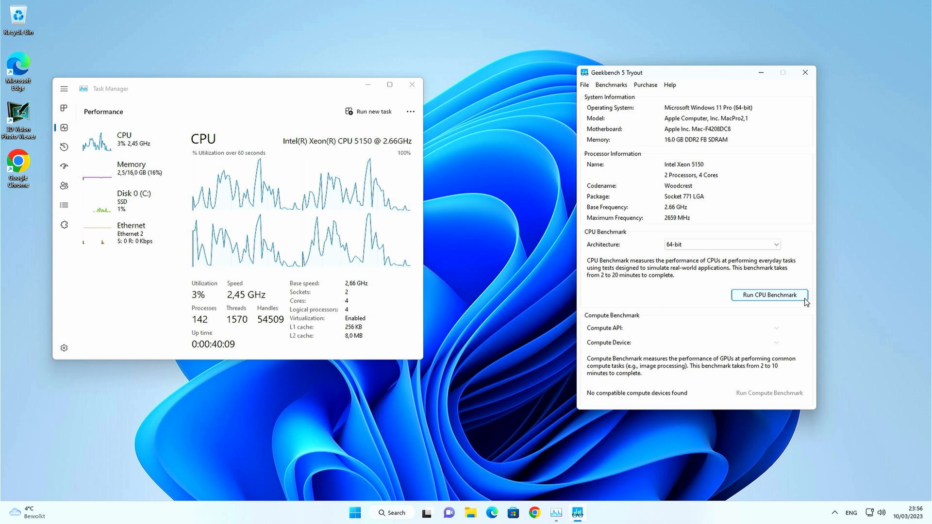
- Run the 64-bit CPU benchmark in Geekbench 5 Tryout for the dual Xeon 5150
left_click(768, 295)
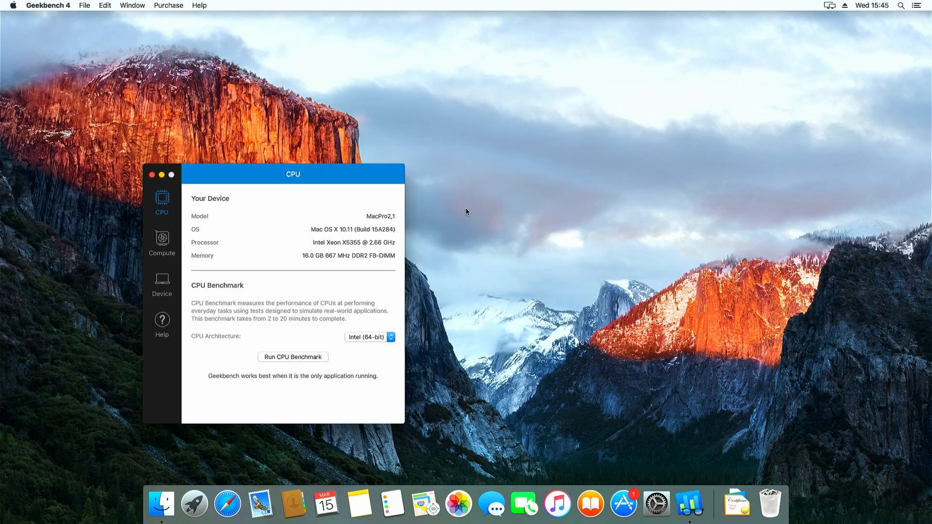
mouse_move(338, 238)
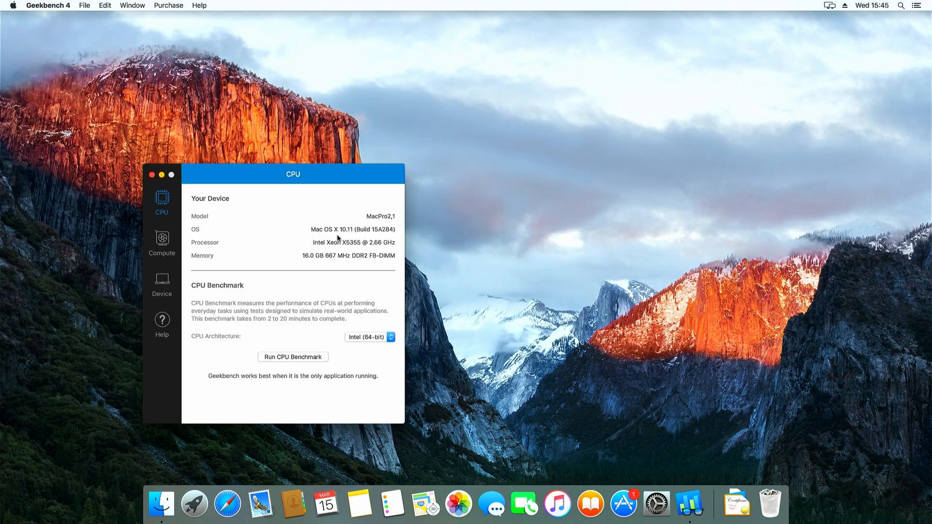
mouse_move(314, 250)
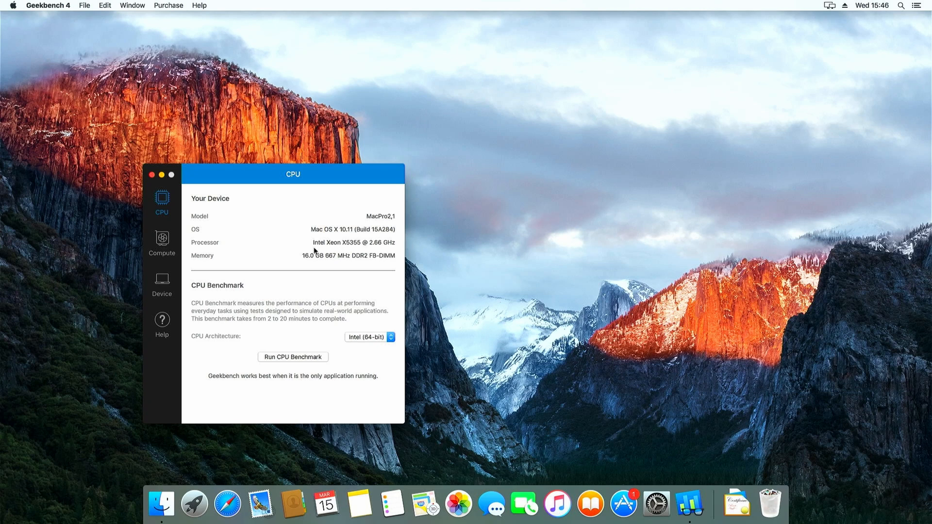
mouse_move(330, 262)
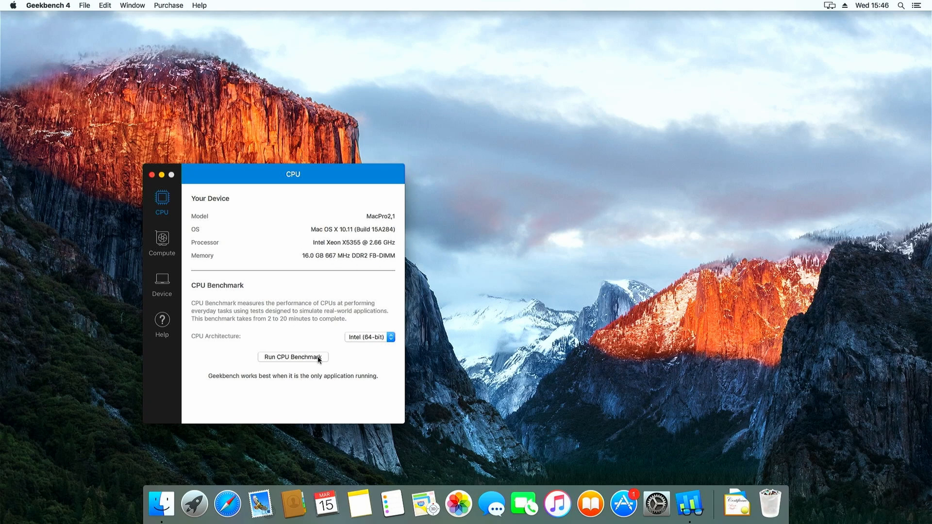
- Run the CPU benchmark on the MacPro2,1 listing Intel Xeon X5355
left_click(291, 356)
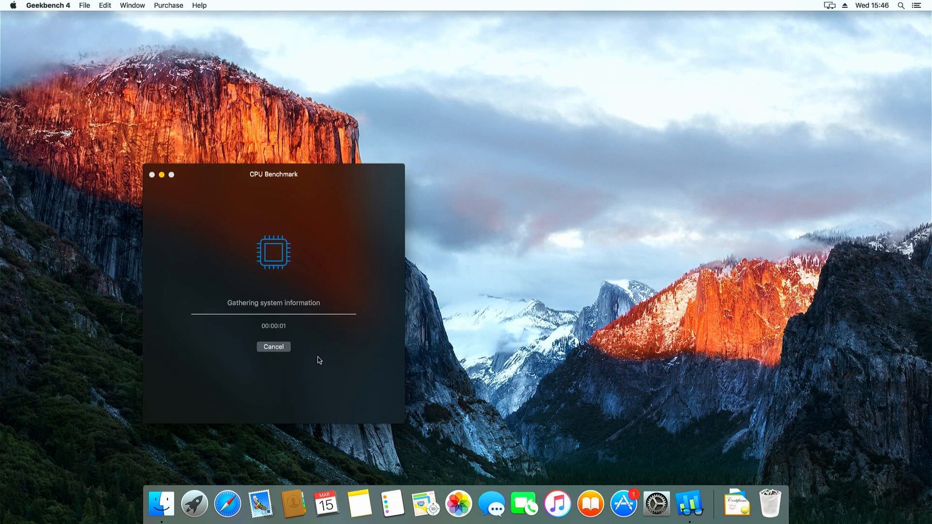